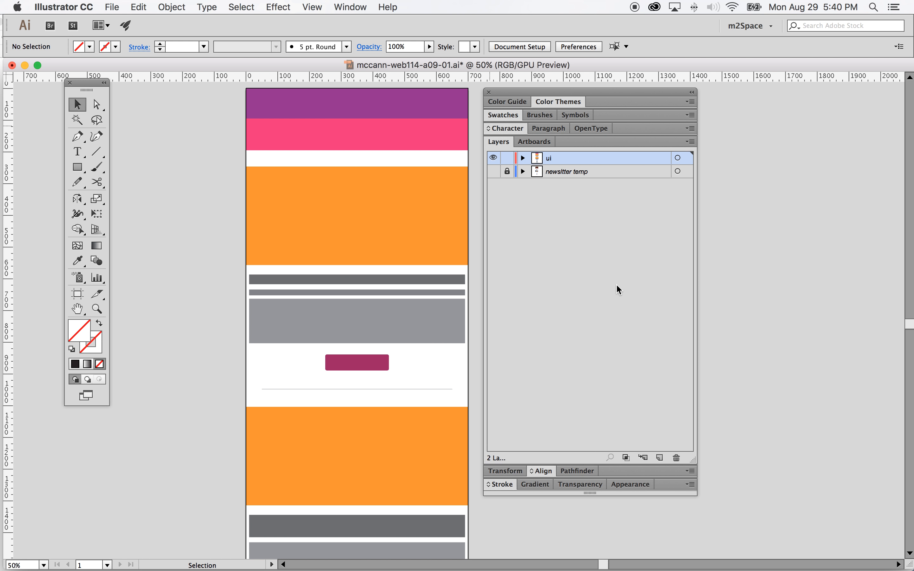
- Delete the locked 'newsltter temp' layer from the Layers panel, leaving only 'ui'
{"action": "left_click", "coordinate": [567, 171]}
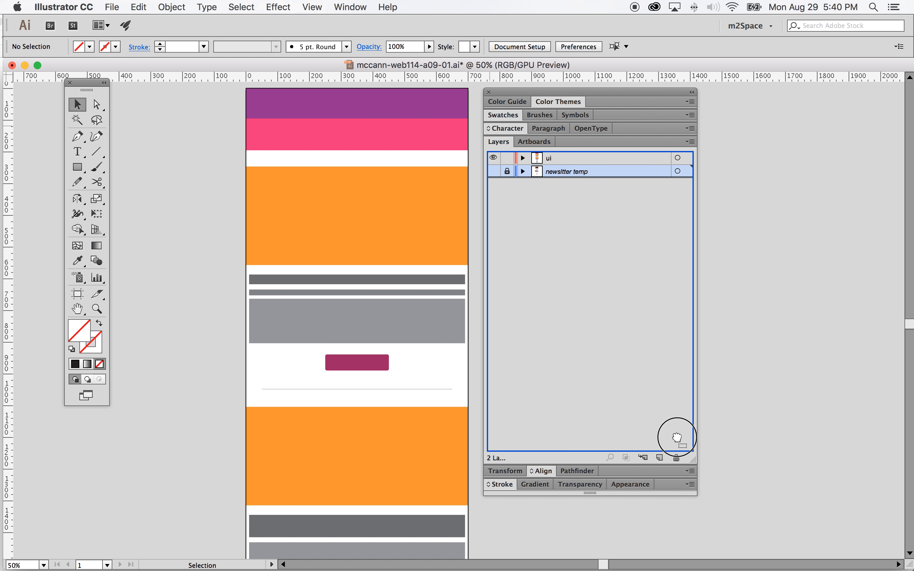
{"action": "left_click", "coordinate": [676, 457]}
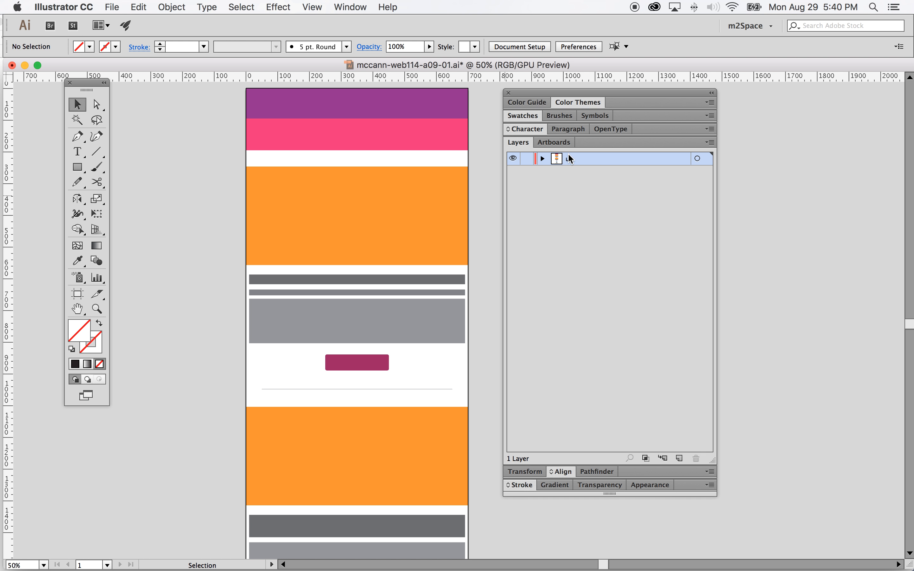
- Target the ui layer so all its artwork (header, items, contact, social, footer) is selected
{"action": "left_click", "coordinate": [543, 159]}
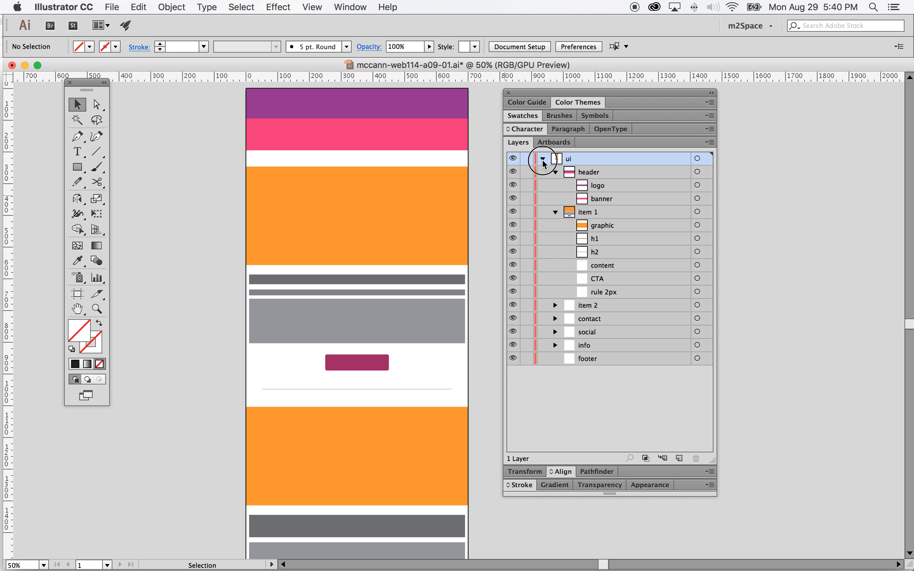
{"action": "left_click", "coordinate": [542, 159]}
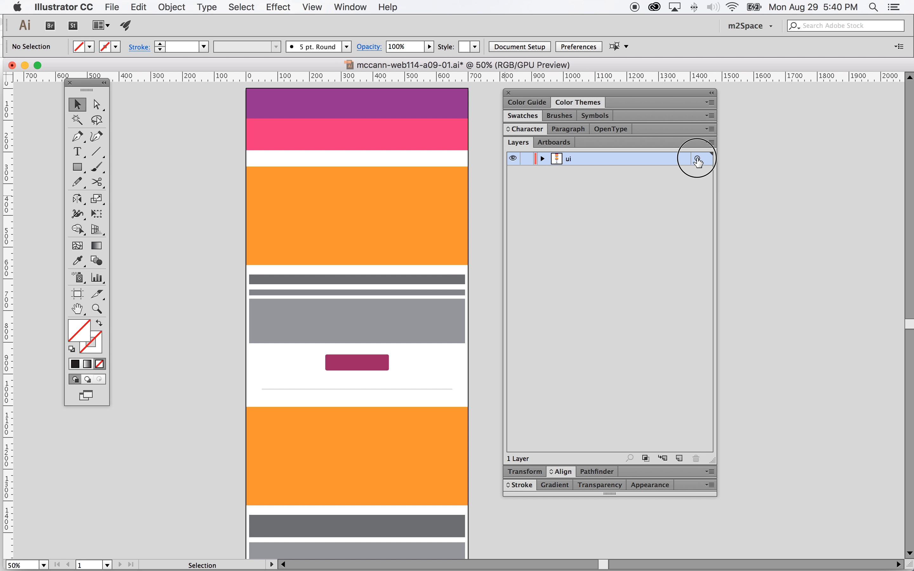
{"action": "left_click", "coordinate": [696, 159]}
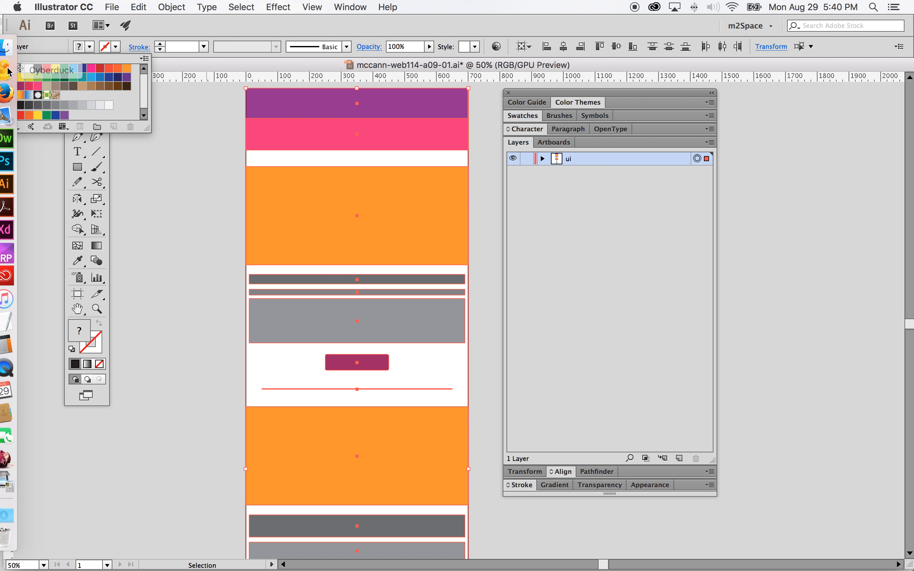
- Set all selected shapes to Fill None and a black stroke
{"action": "left_click", "coordinate": [11, 68]}
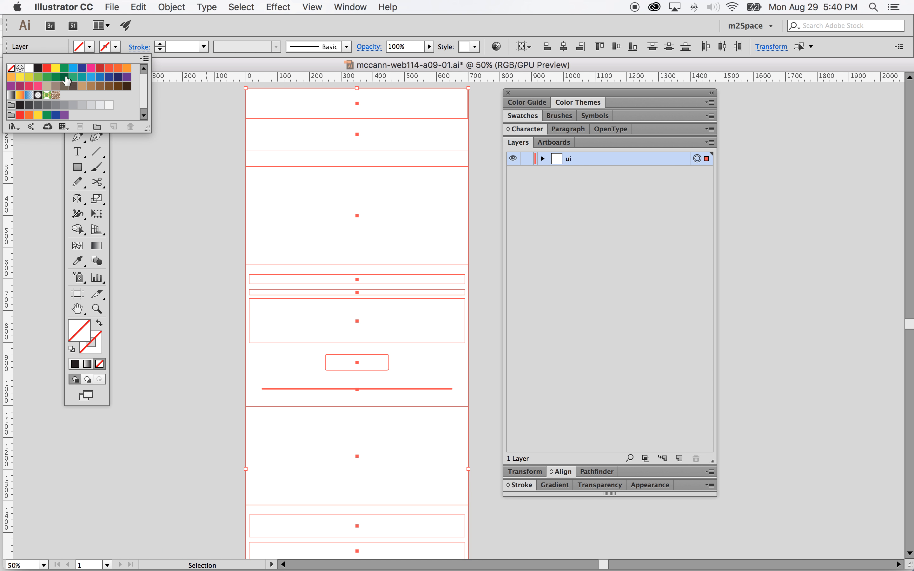
{"action": "mouse_move", "coordinate": [37, 75]}
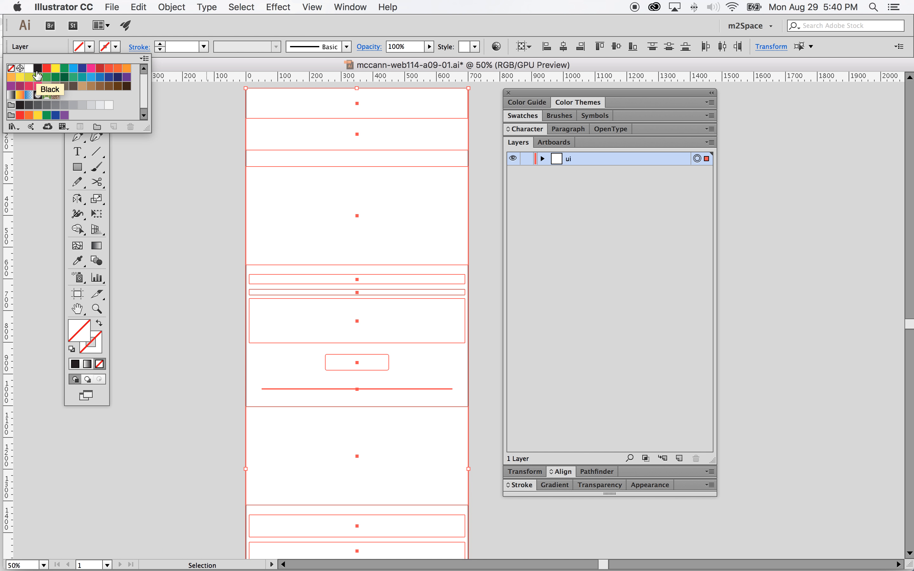
{"action": "left_click", "coordinate": [36, 75]}
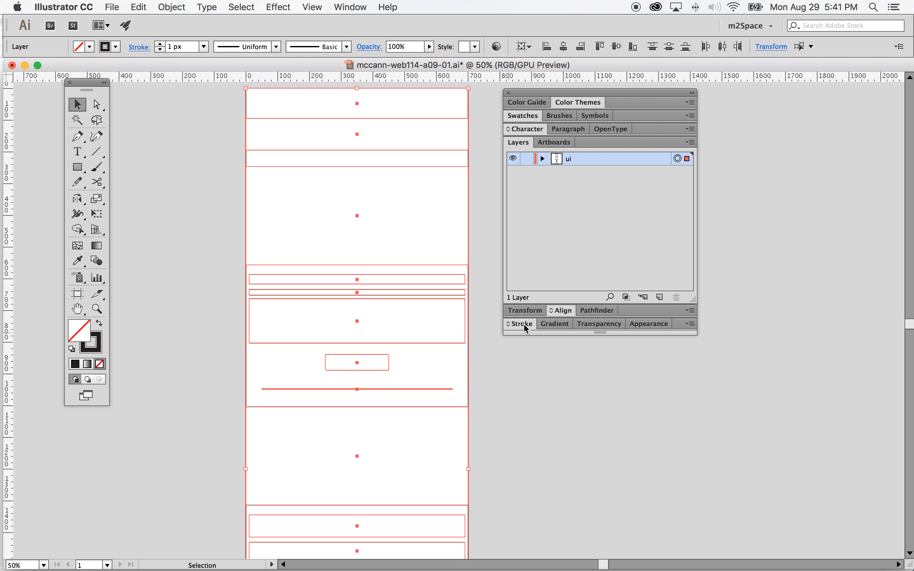
- Align the 1px black strokes to the inside of each shape, then deselect to view the wireframe
{"action": "left_click", "coordinate": [518, 324]}
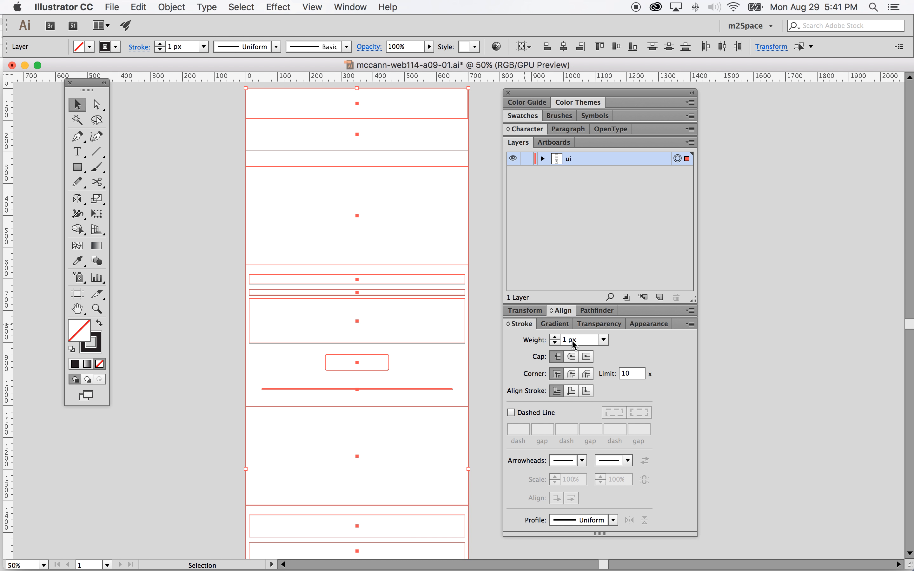
{"action": "mouse_move", "coordinate": [533, 356]}
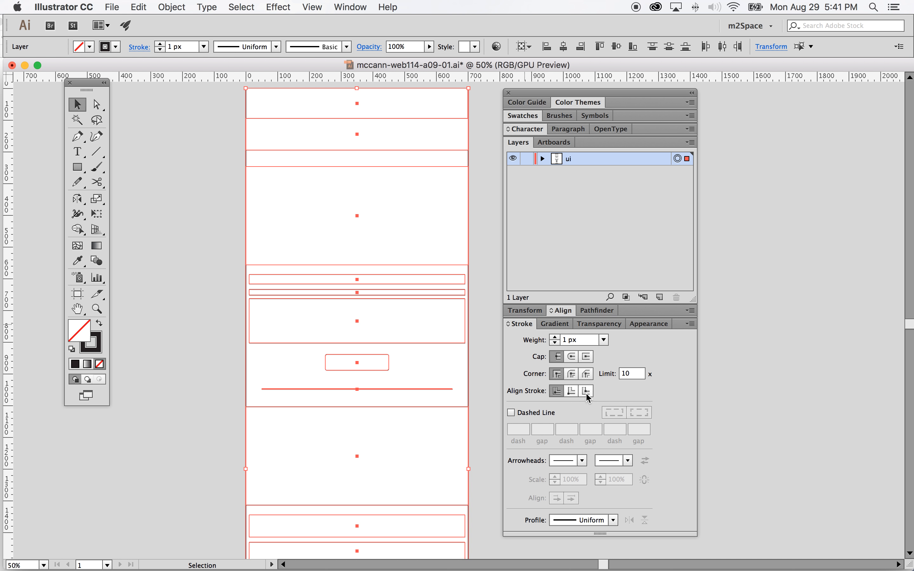
{"action": "mouse_move", "coordinate": [571, 391]}
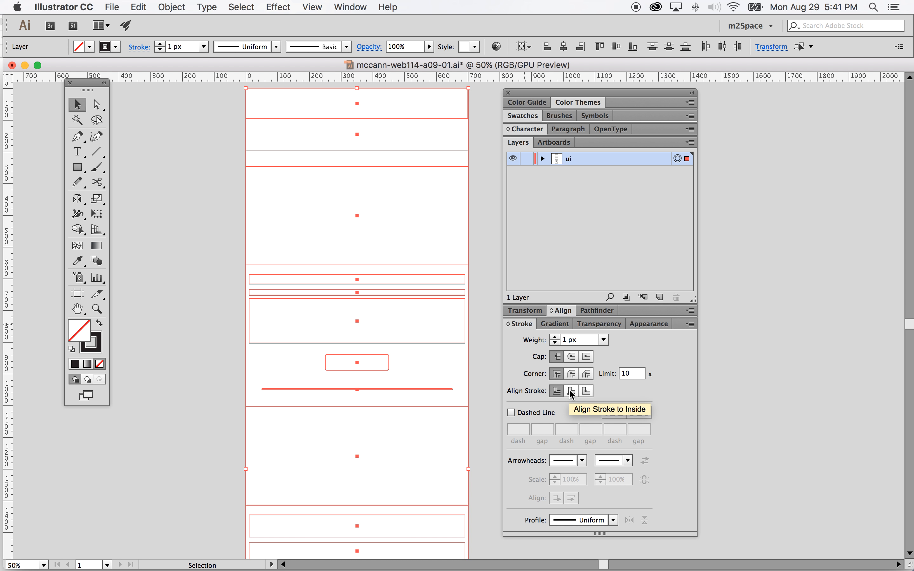
{"action": "left_click", "coordinate": [570, 391]}
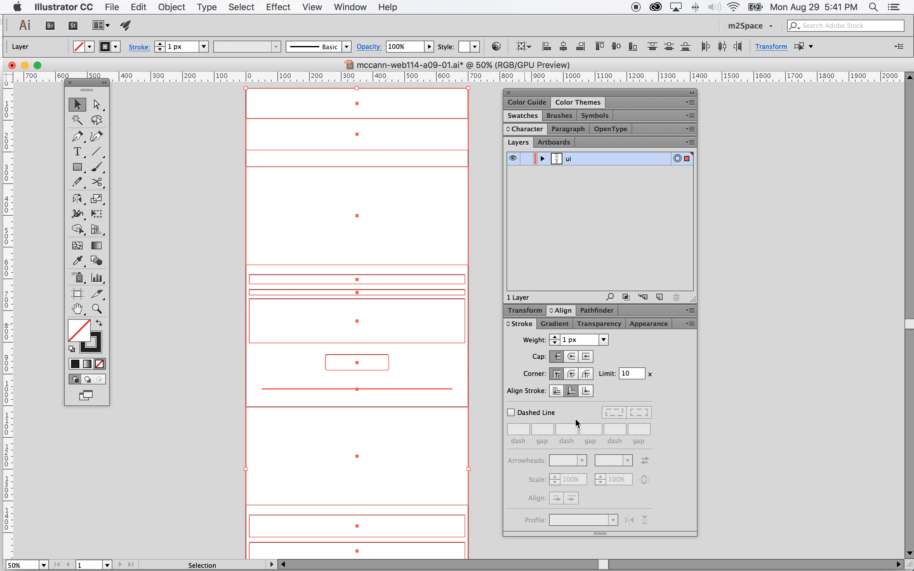
{"action": "left_click", "coordinate": [490, 225]}
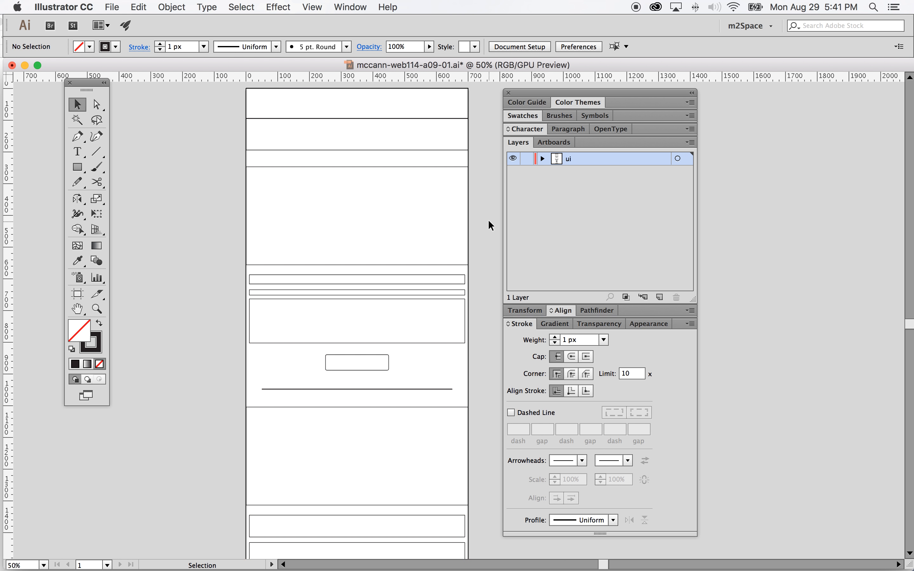
- Review the ui sublayers and save the wireframe document via File > Save
{"action": "left_click", "coordinate": [541, 158]}
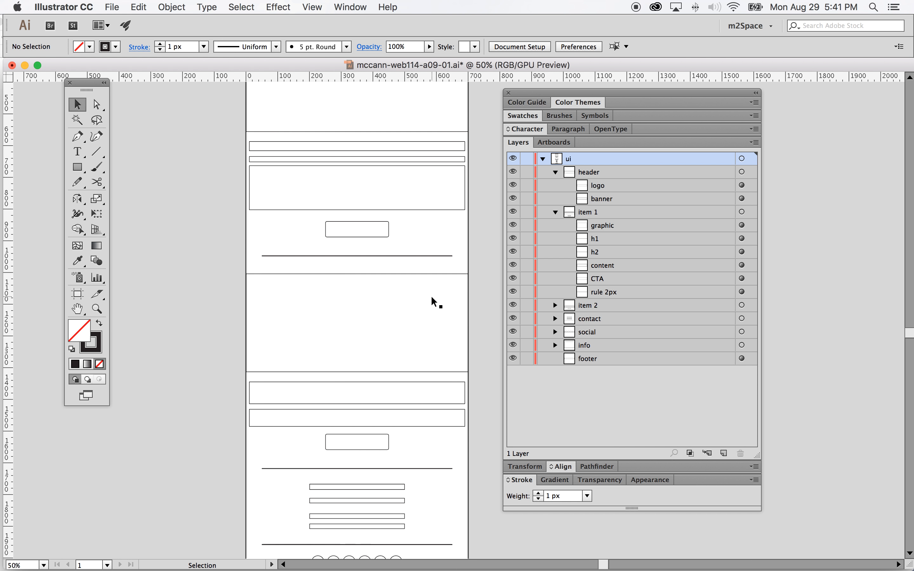
{"action": "scroll", "scroll_direction": "down", "scroll_amount": 3}
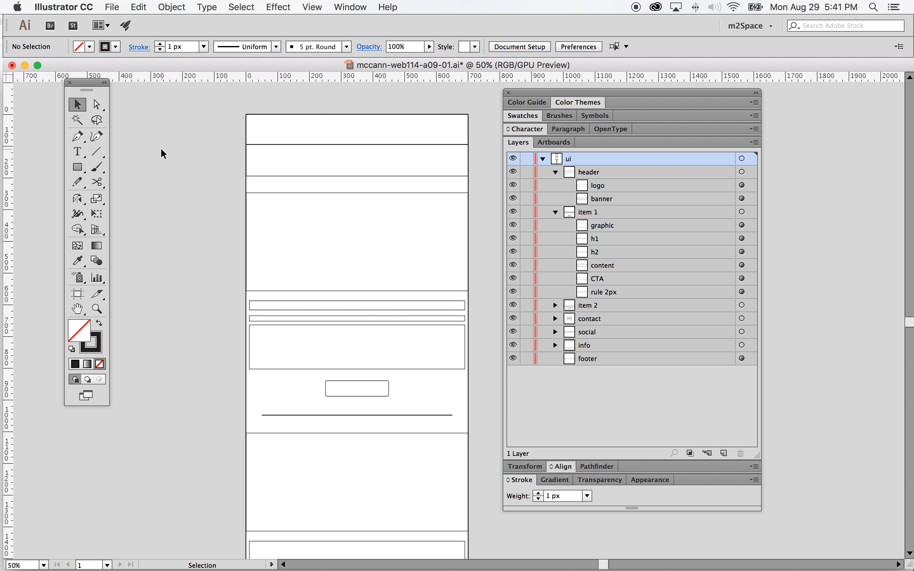
{"action": "left_click", "coordinate": [112, 6]}
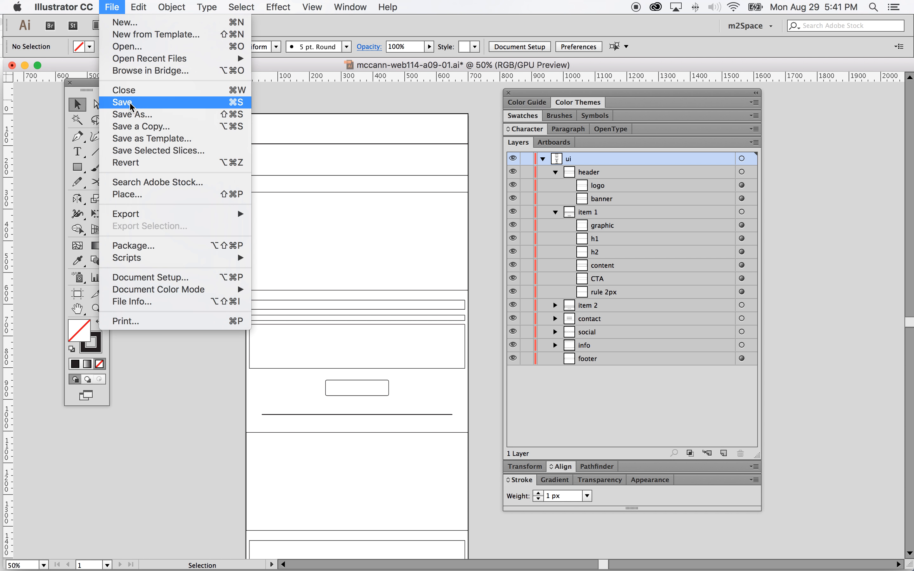
{"action": "left_click", "coordinate": [123, 102]}
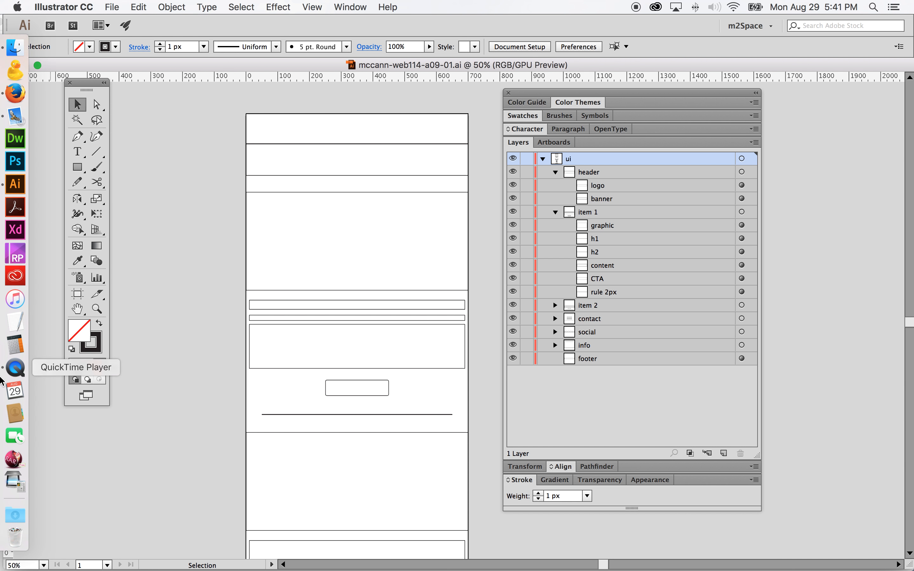
{"action": "mouse_move", "coordinate": [12, 368]}
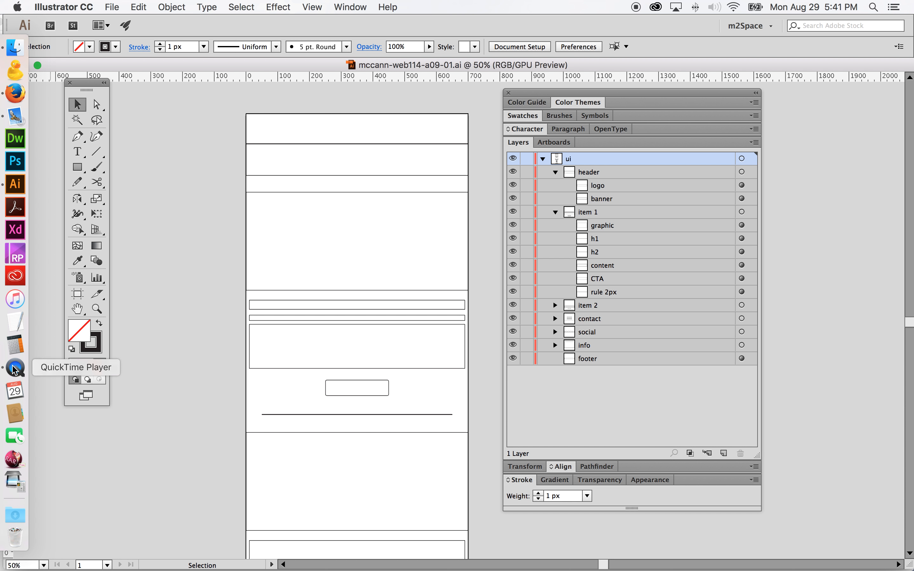